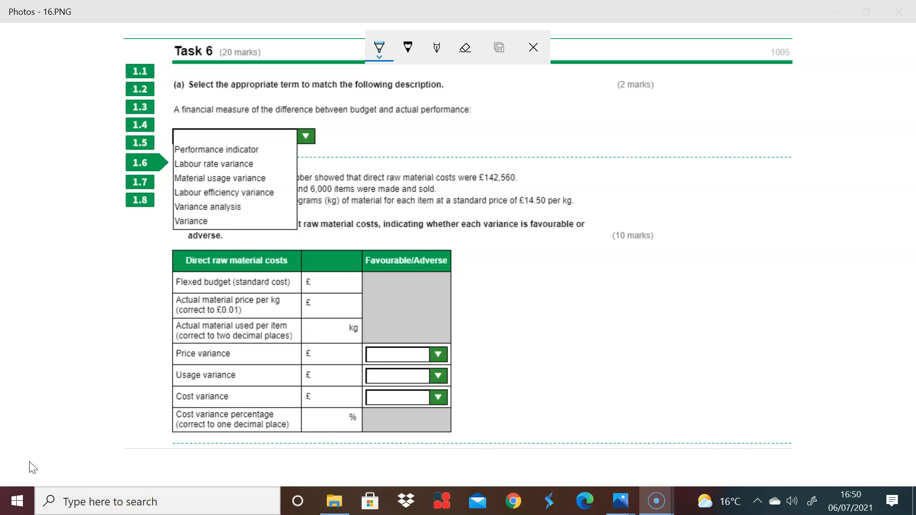
Step: Try the pen tools, settle on the calligraphy pen, and advance from 16.PNG to 17.PNG
left_click_drag(343, 124, 378, 124)
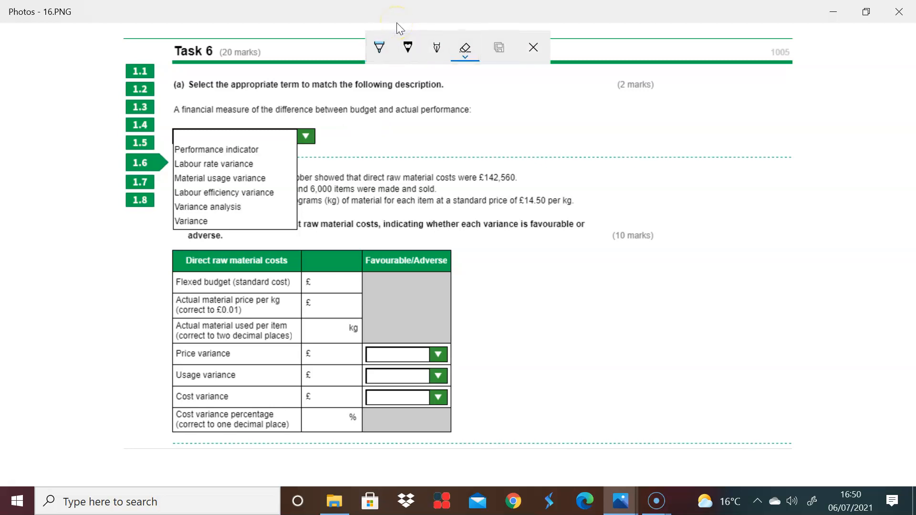
left_click(407, 48)
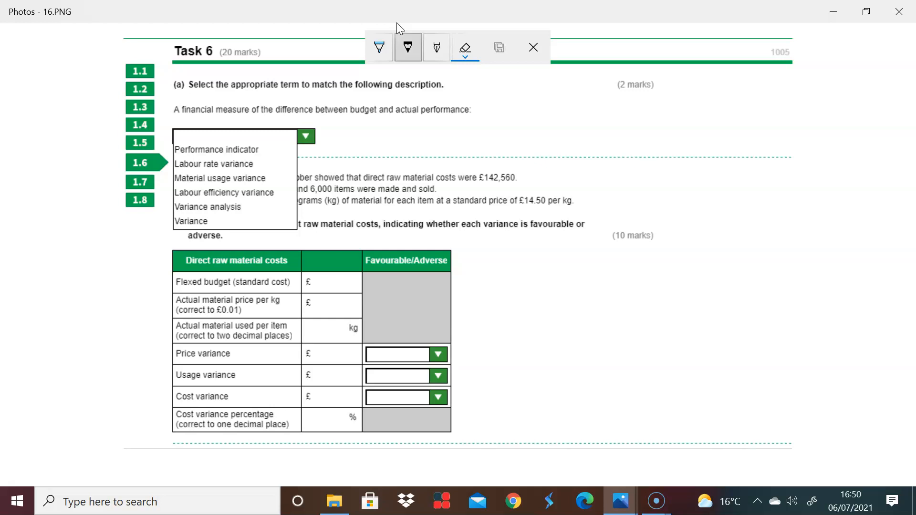
left_click(436, 48)
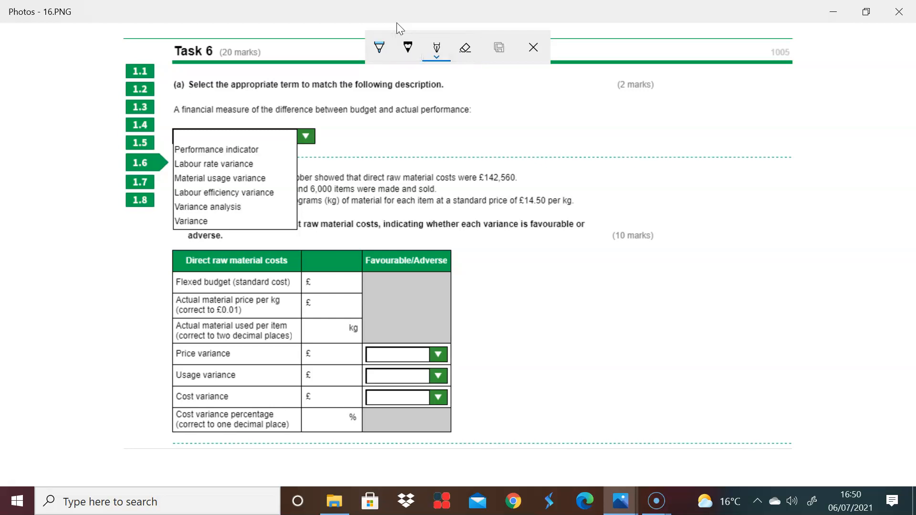
left_click(436, 58)
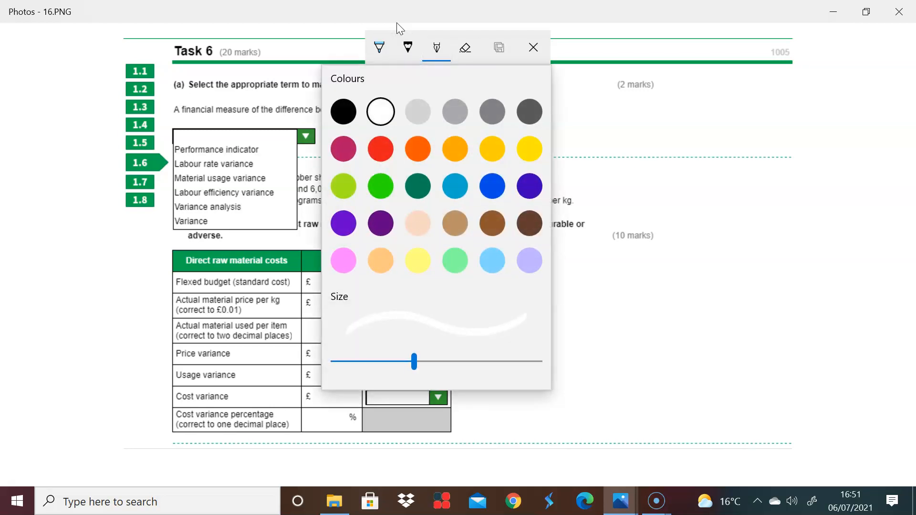
left_click(436, 47)
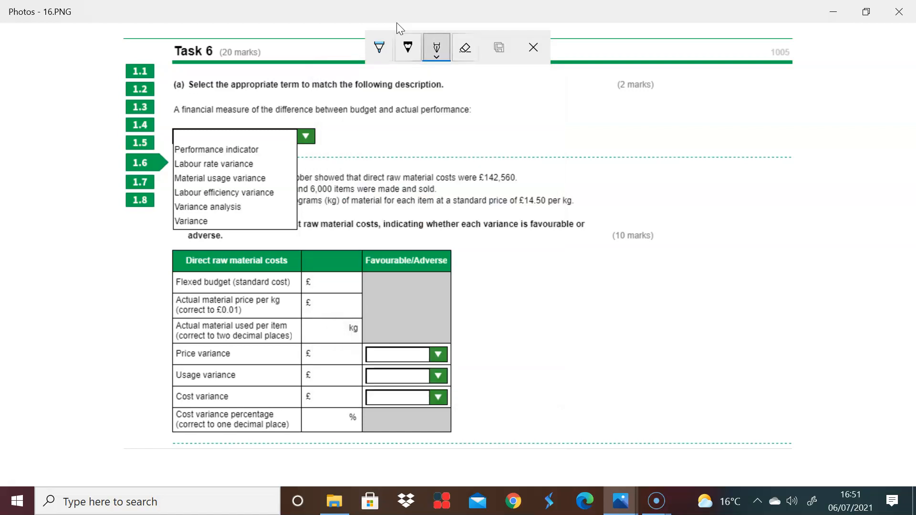
left_click(436, 48)
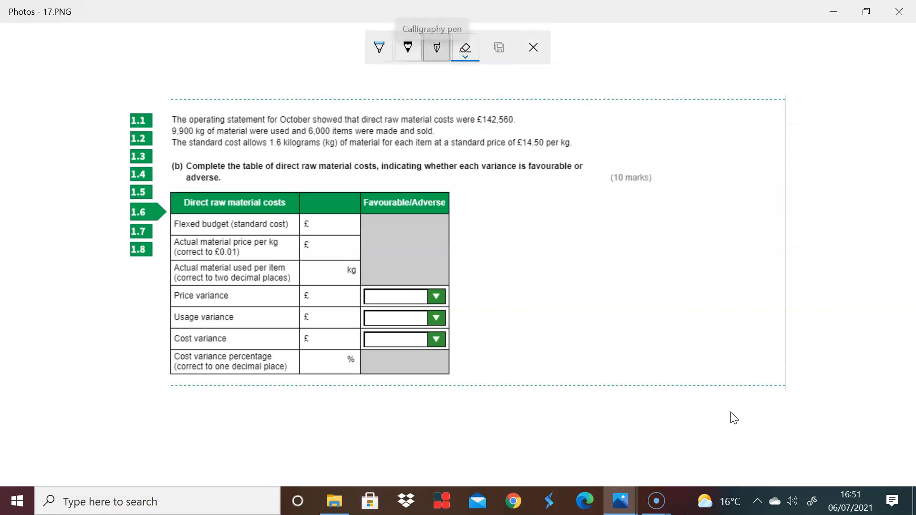
Step: Pick dark purple for the calligraphy pen and underline the £142,560 material cost
left_click(437, 47)
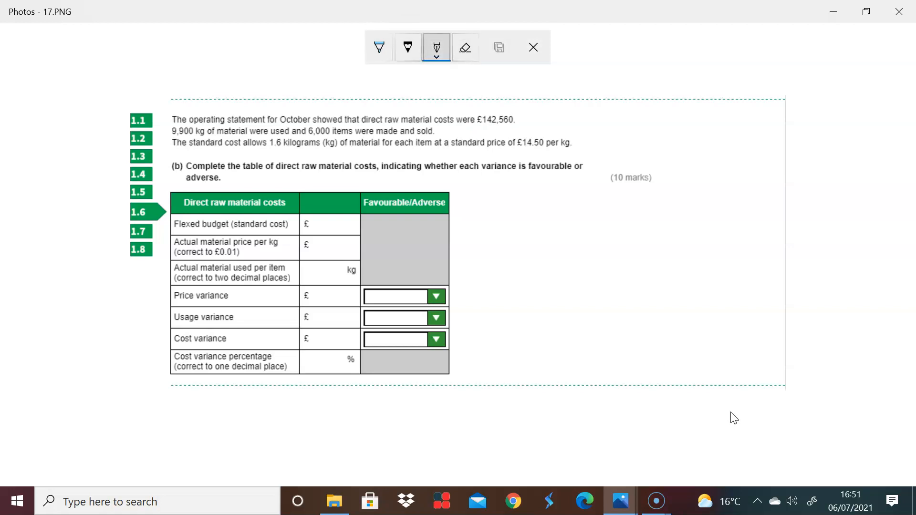
left_click(436, 55)
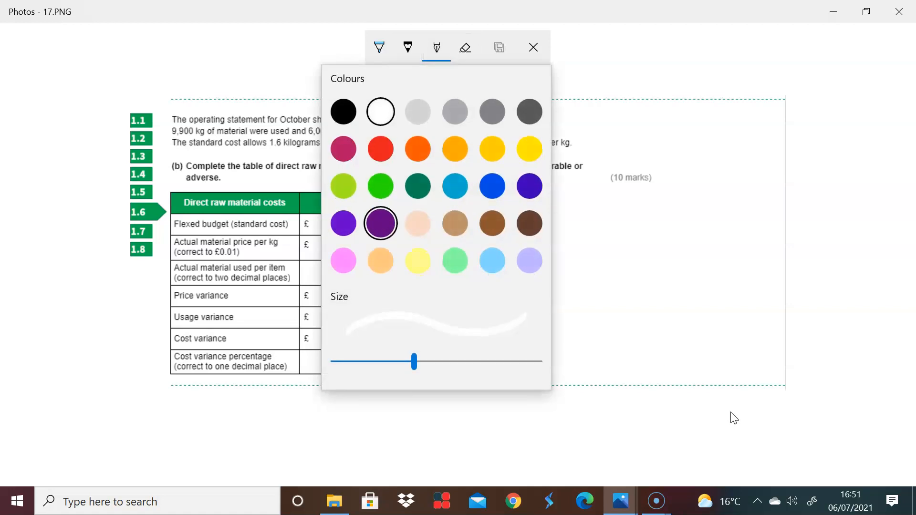
left_click(381, 223)
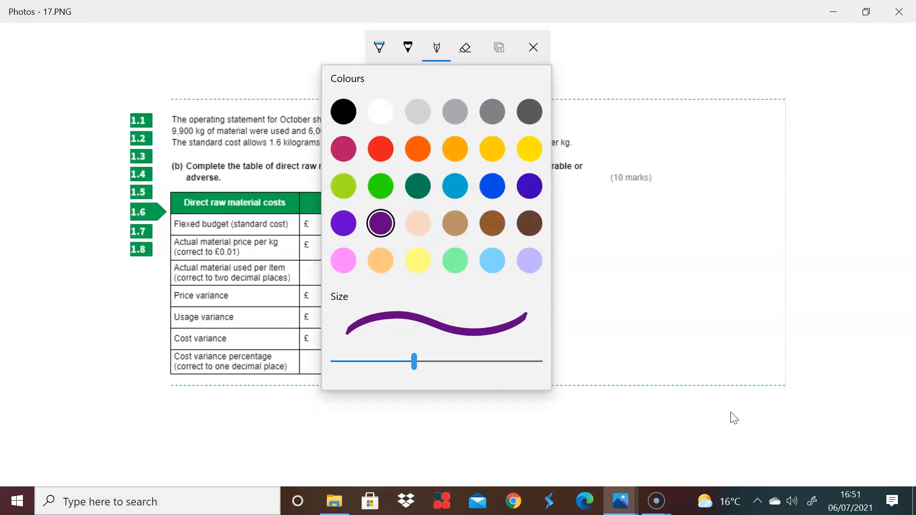
left_click(436, 47)
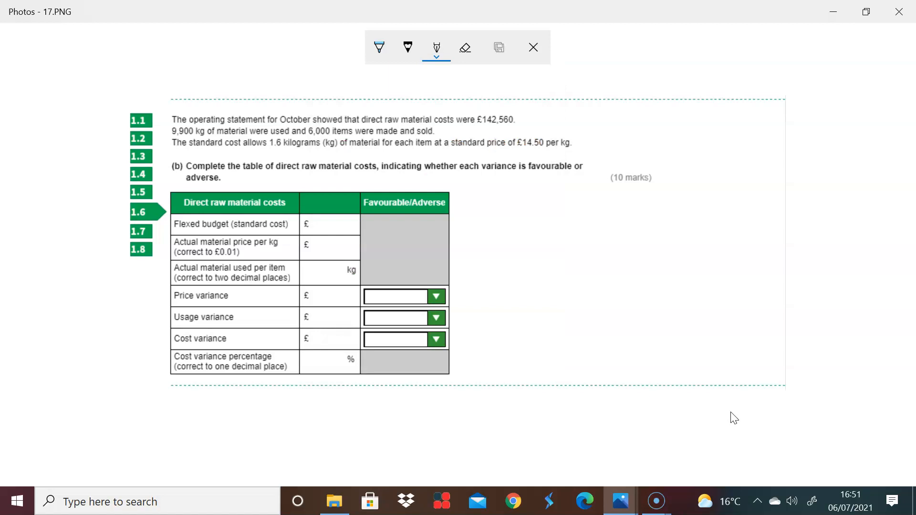
left_click_drag(479, 131, 509, 129)
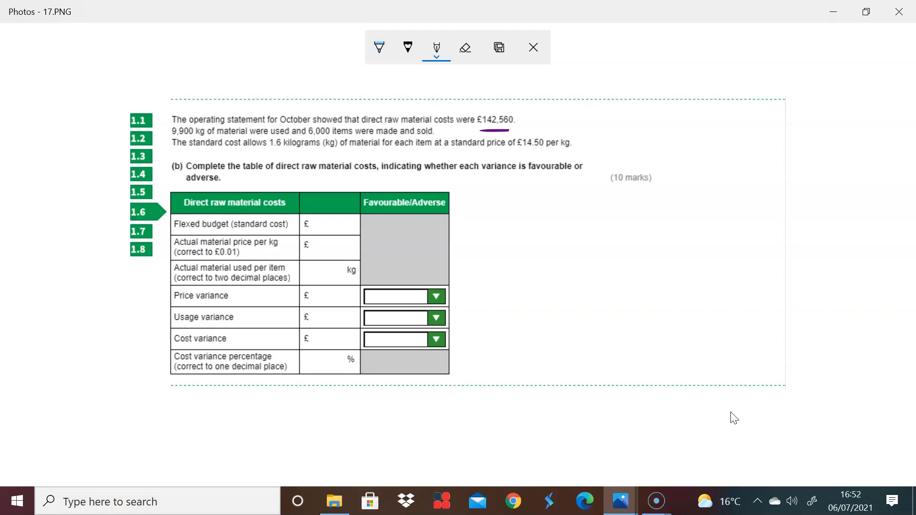
Step: Underline 1.6 kg, each item and £14.50, write 14.50 × 1.6 × 6,000 and enter 139,200
left_click(270, 153)
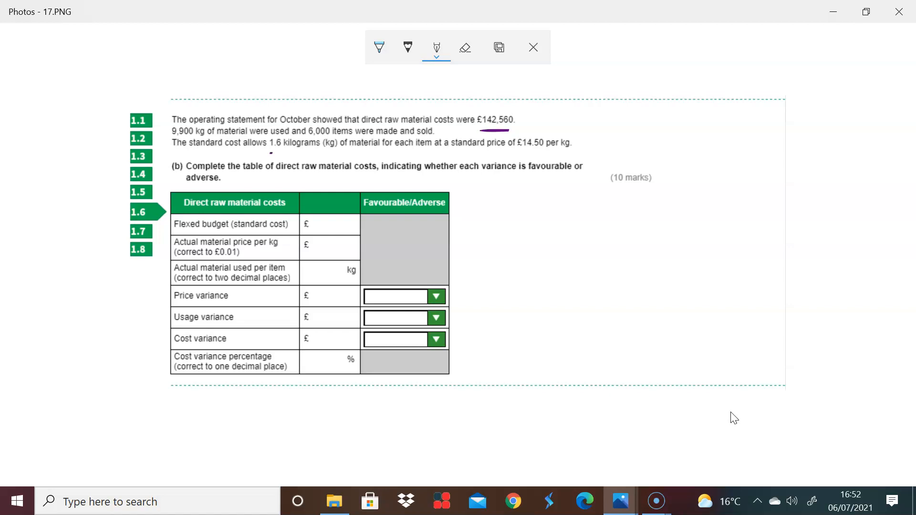
left_click_drag(270, 155, 316, 152)
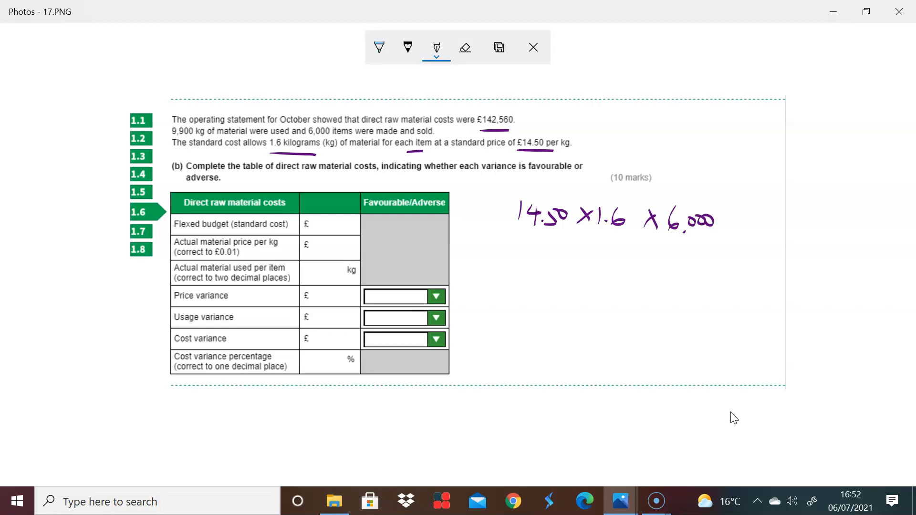
mouse_move(737, 416)
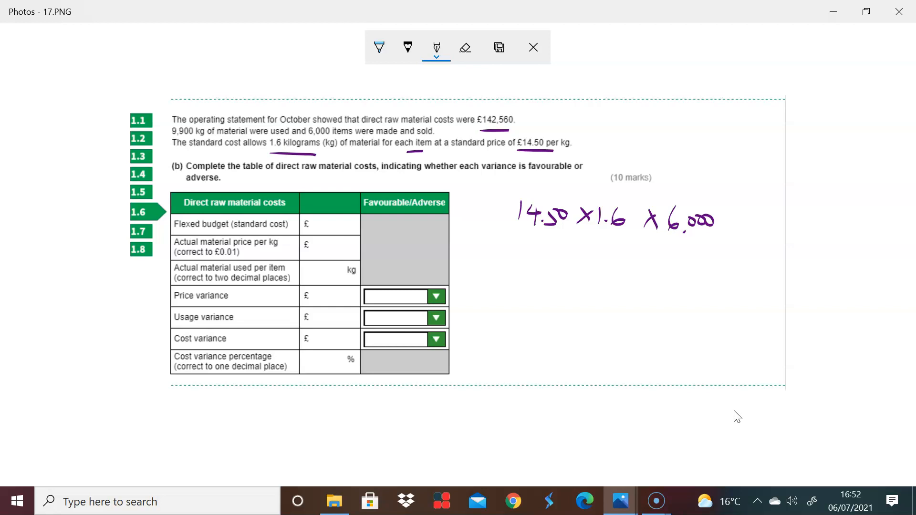
mouse_move(740, 415)
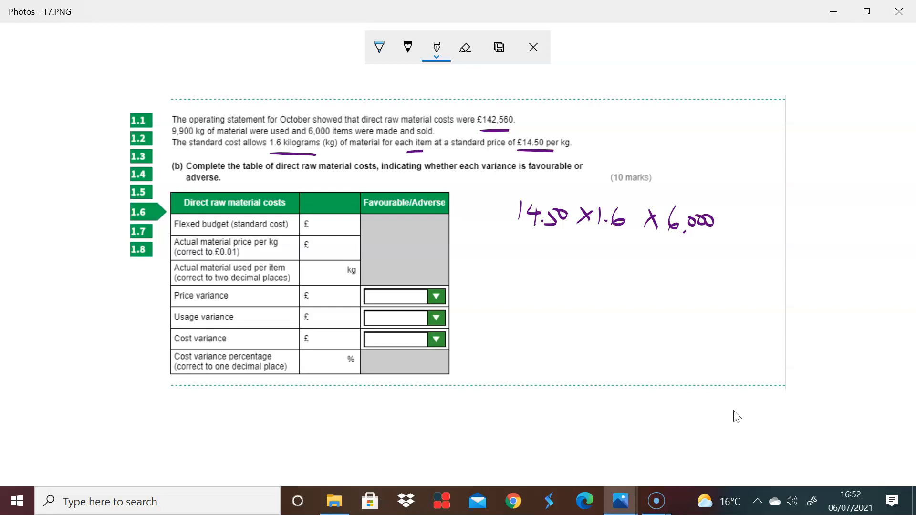
left_click(314, 225)
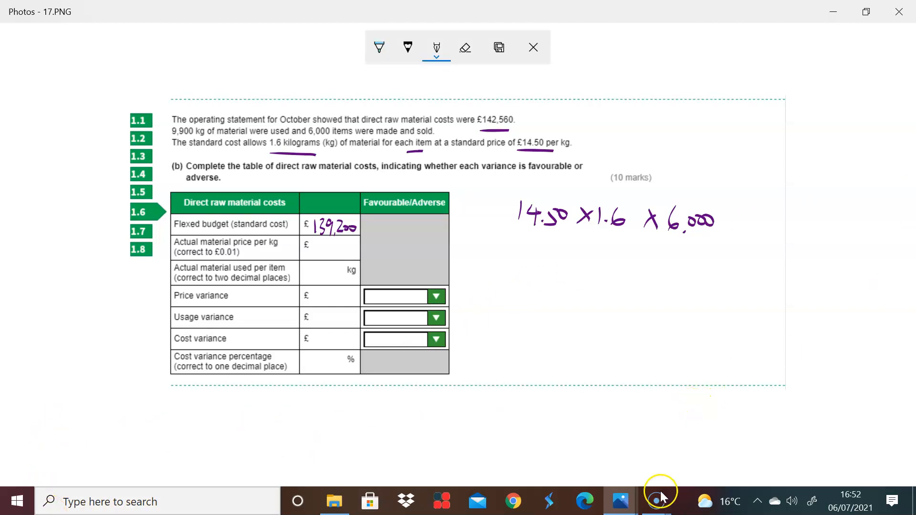
mouse_move(723, 452)
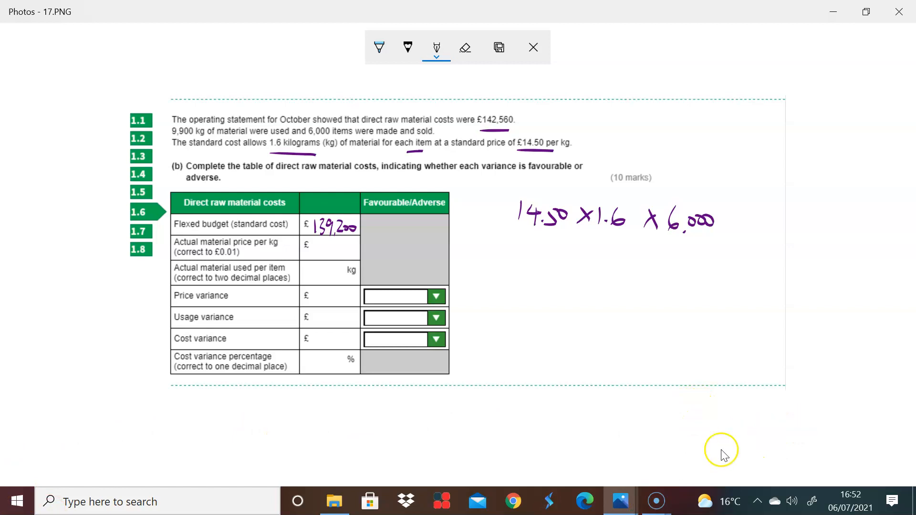
left_click(656, 502)
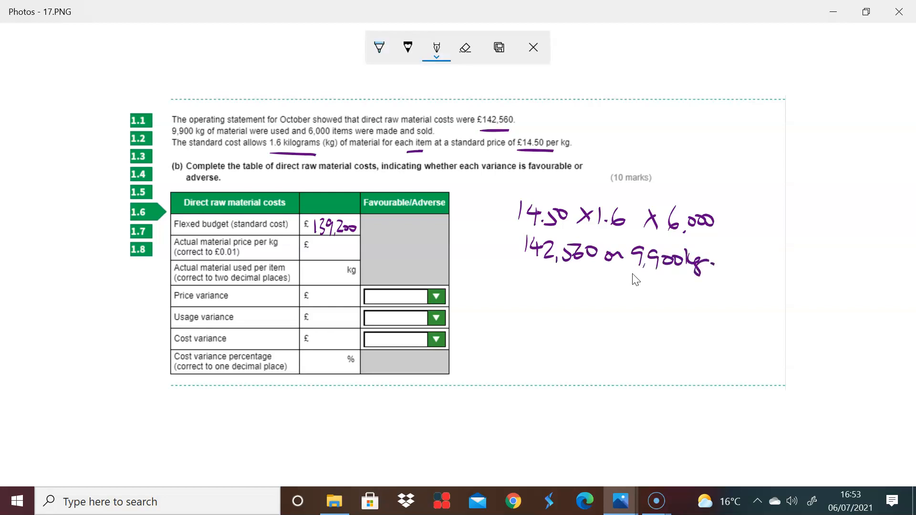
Step: Handwrite '142,560 on 9,900kg' below the first calculation beside the table
left_click_drag(524, 274, 524, 292)
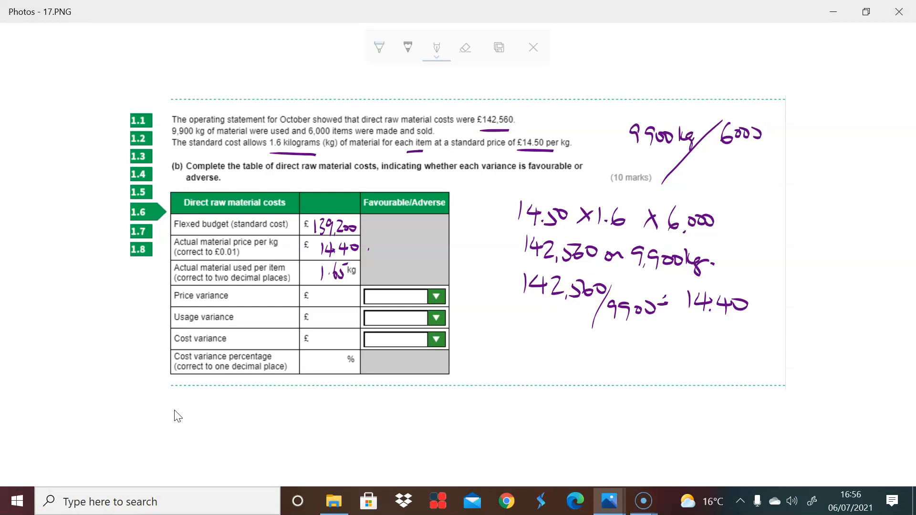
Step: Write 14.40 and 1.65 in the table, note -10p × 9,900 and enter 990 F price variance
left_click_drag(367, 251, 382, 243)
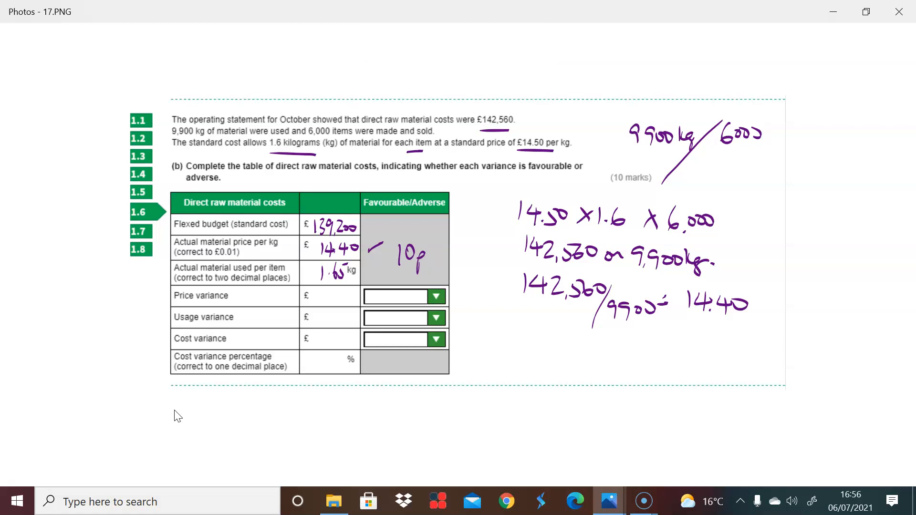
left_click(608, 501)
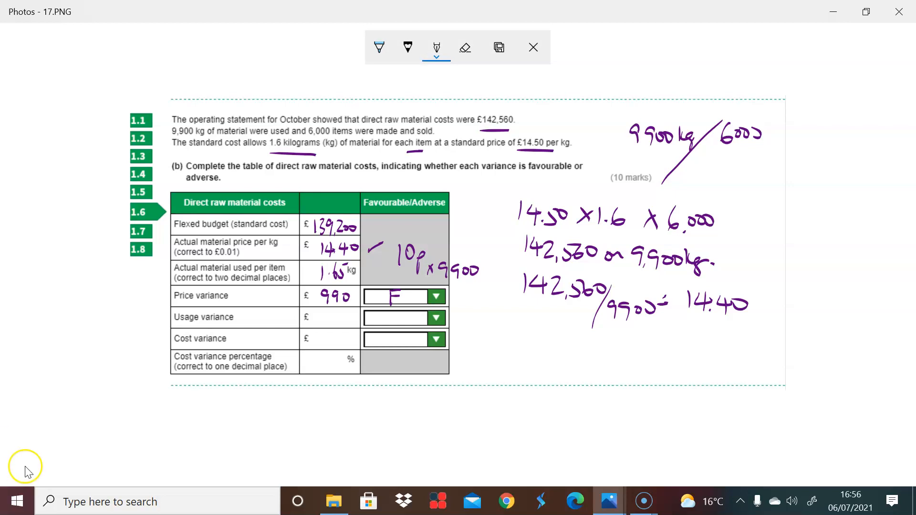
mouse_move(256, 308)
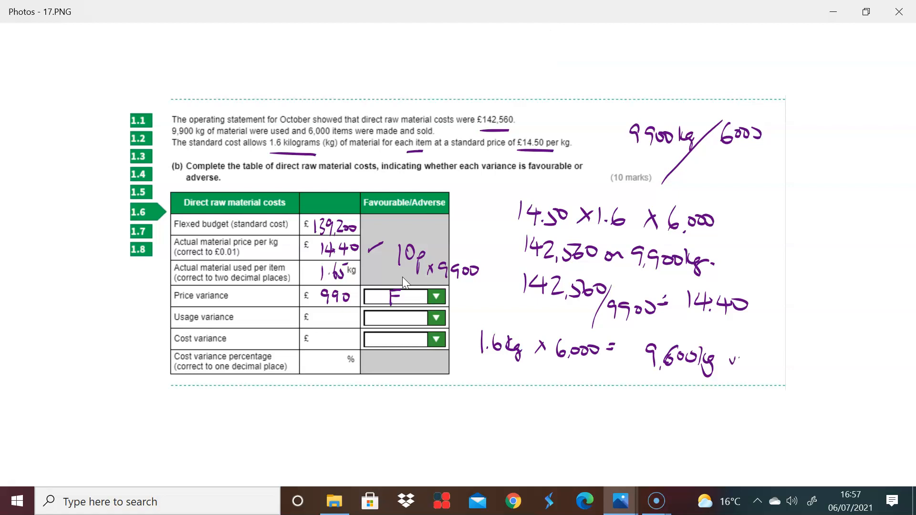
Step: Write F beside the 990 price variance, A beside the 4,350 usage variance, and circle £142,560
type("vs 990")
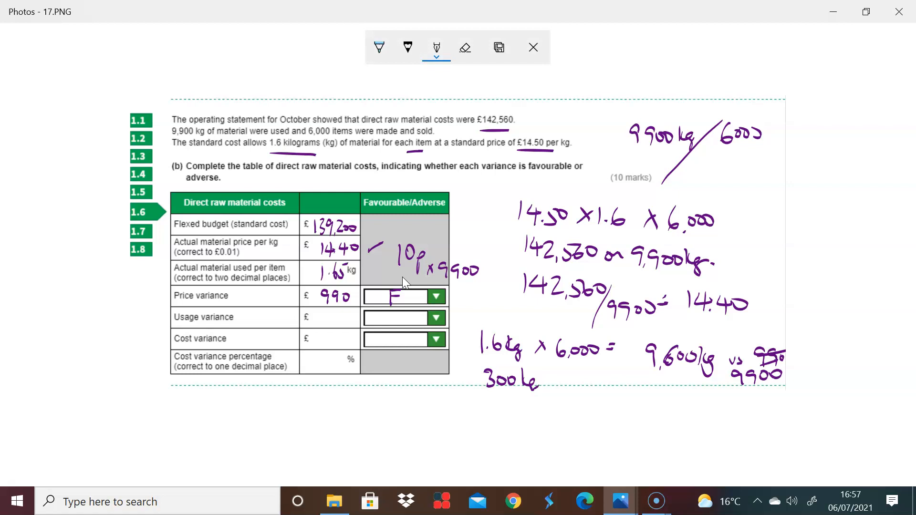
type("A")
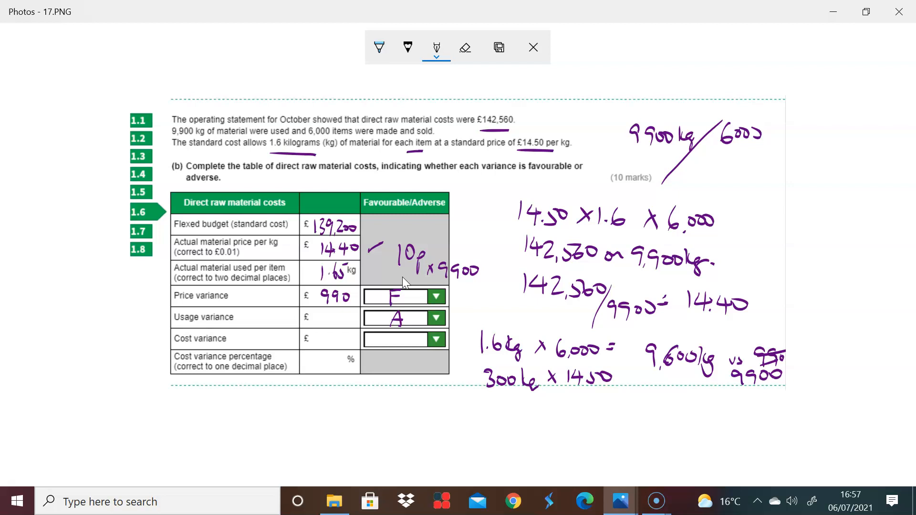
type("4,350")
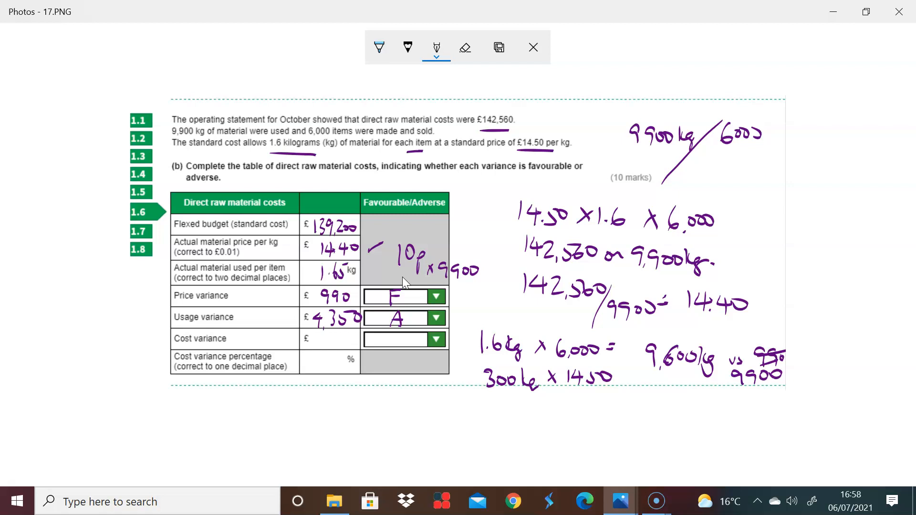
left_click_drag(468, 123, 523, 114)
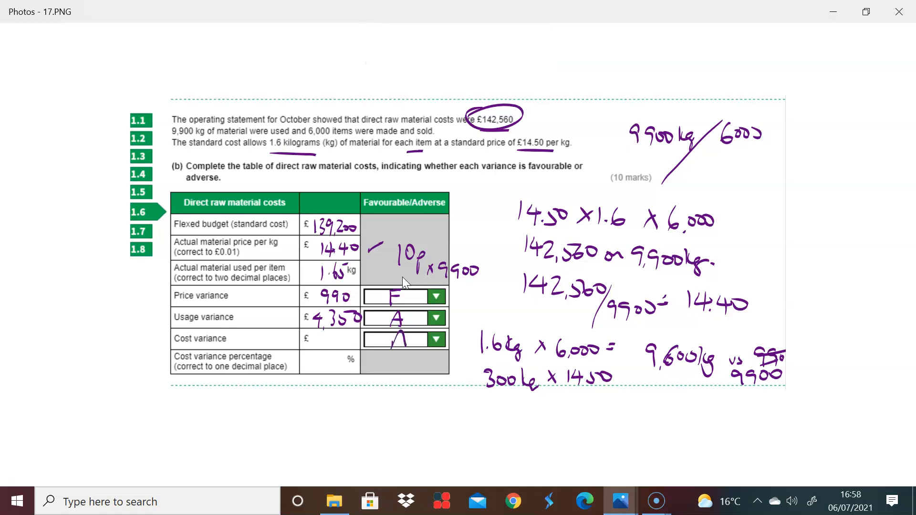
type("336")
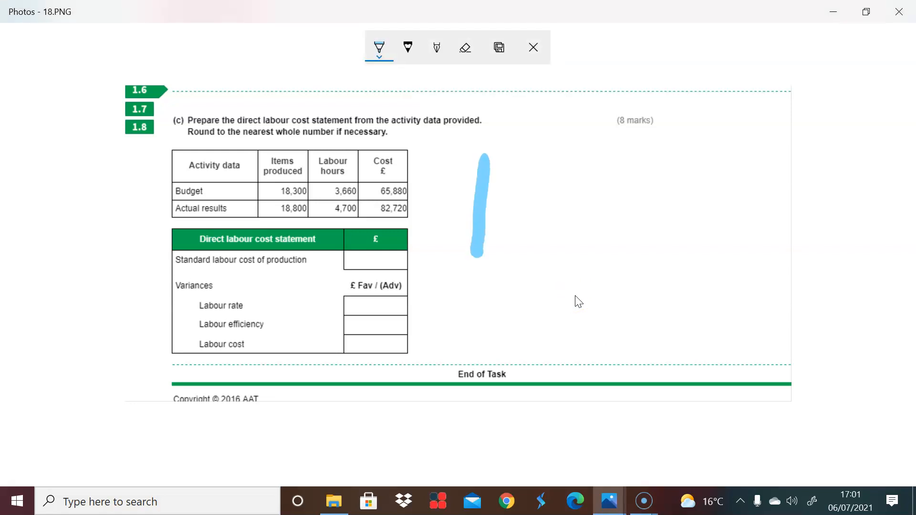
Step: Erase the stray blue stroke on 18.PNG and set the ballpoint pen to dark purple
left_click(465, 47)
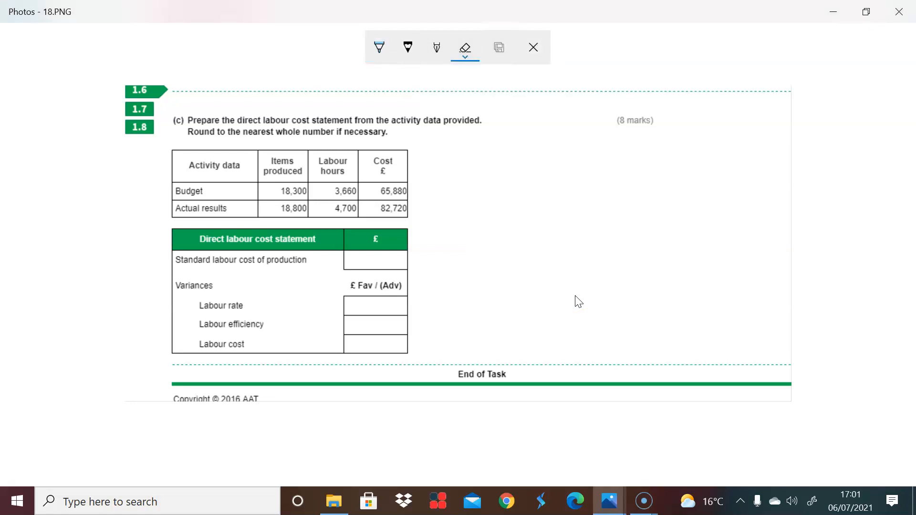
left_click(436, 48)
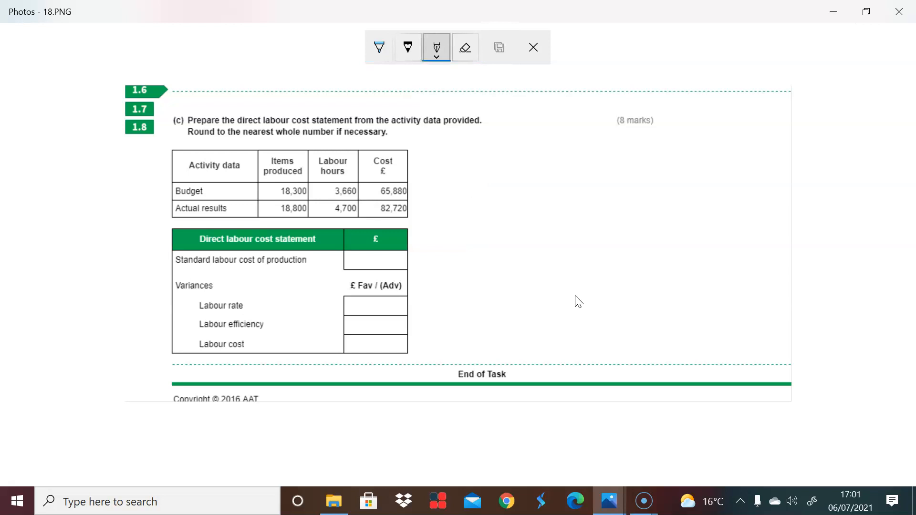
left_click(437, 56)
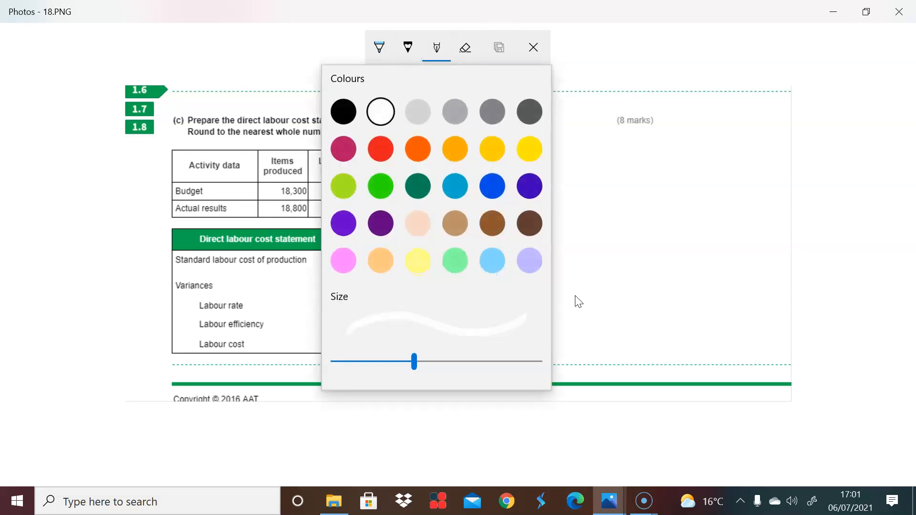
left_click(380, 223)
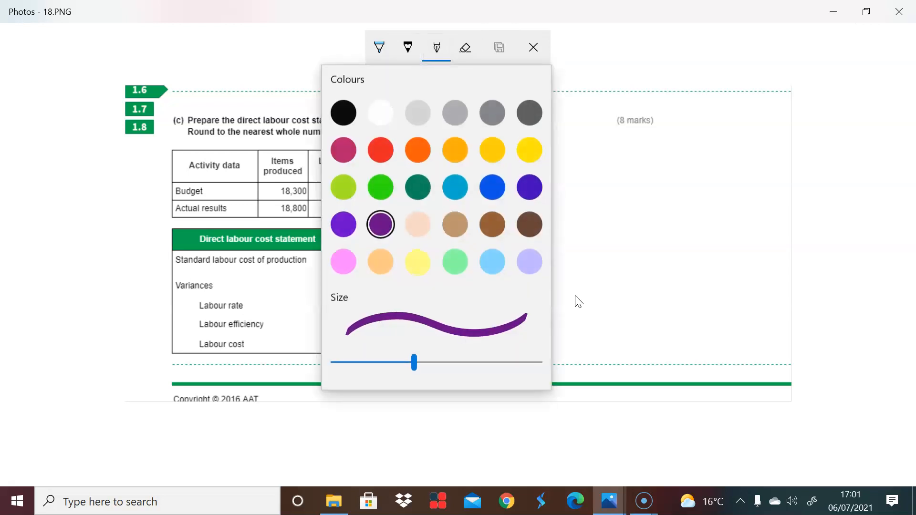
left_click(436, 48)
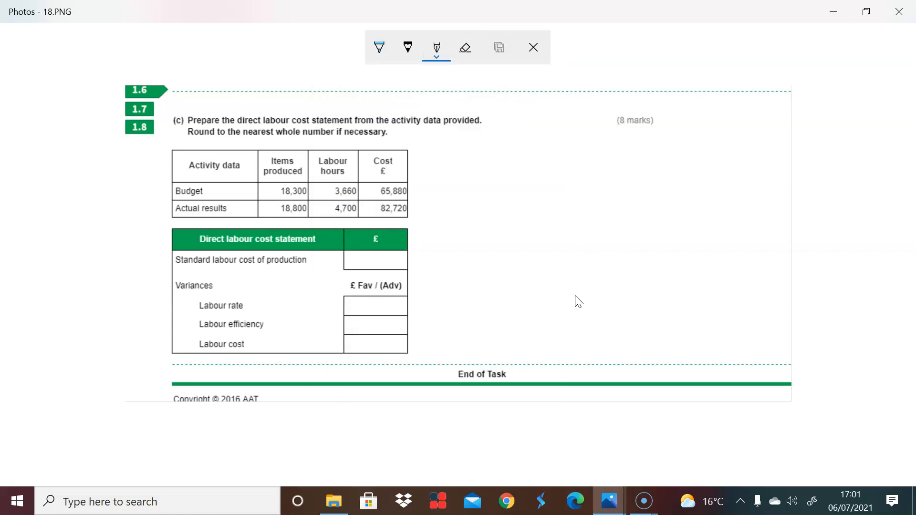
Step: Draw purple vertical and horizontal graph axes beside the labour statement
left_click_drag(462, 153, 462, 248)
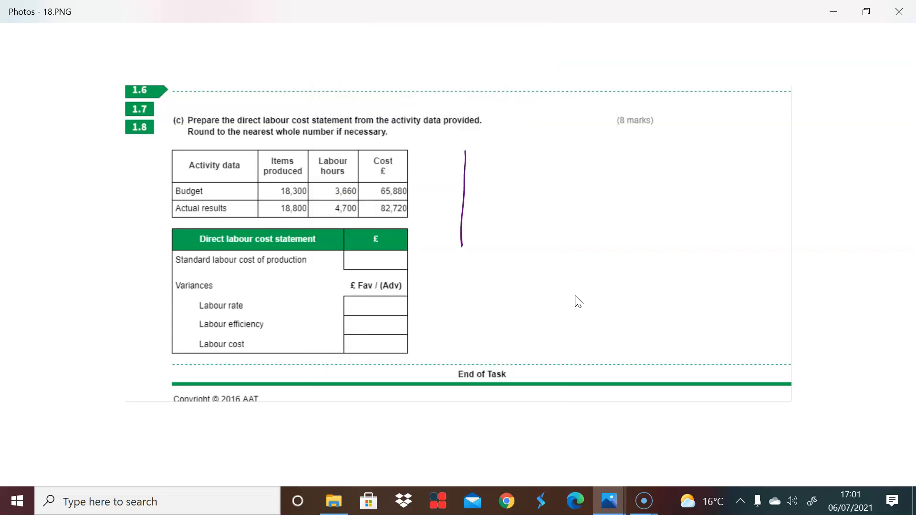
left_click_drag(462, 295, 677, 298)
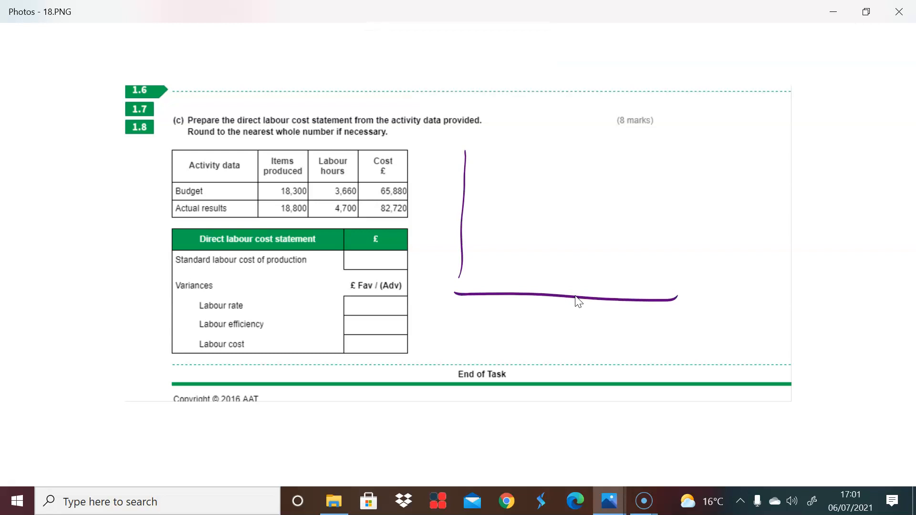
left_click(436, 47)
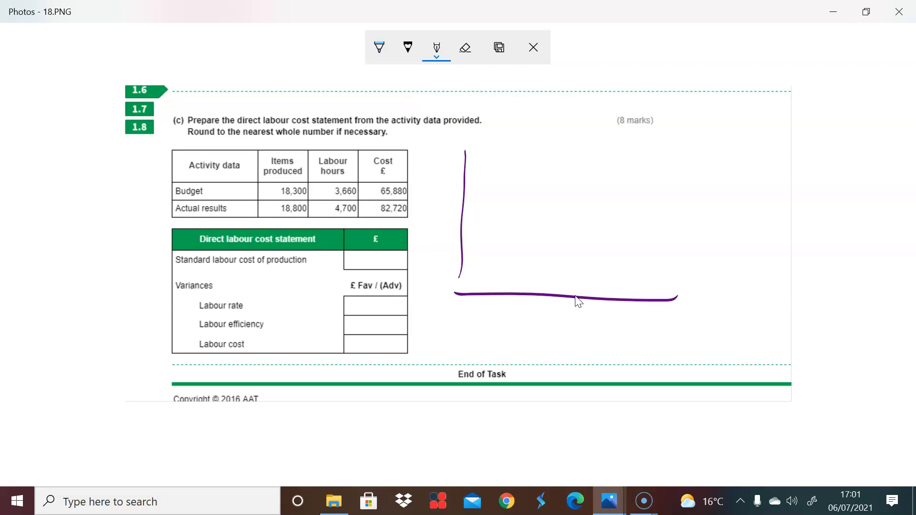
Step: Circle 3,660 hours, £65,880 and 18,300 items and work 65,880/3,660 = 18 and 18,300 ÷ 3,660
left_click_drag(328, 191, 417, 191)
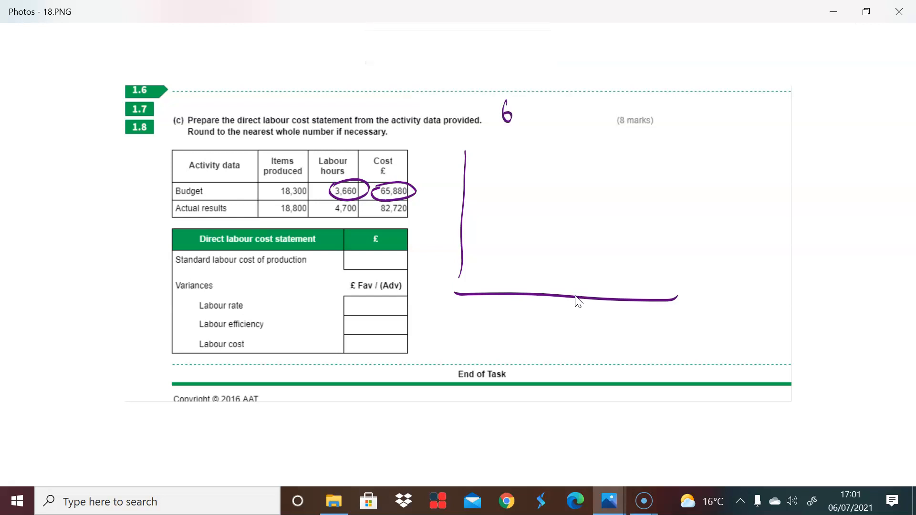
left_click_drag(503, 117, 575, 129)
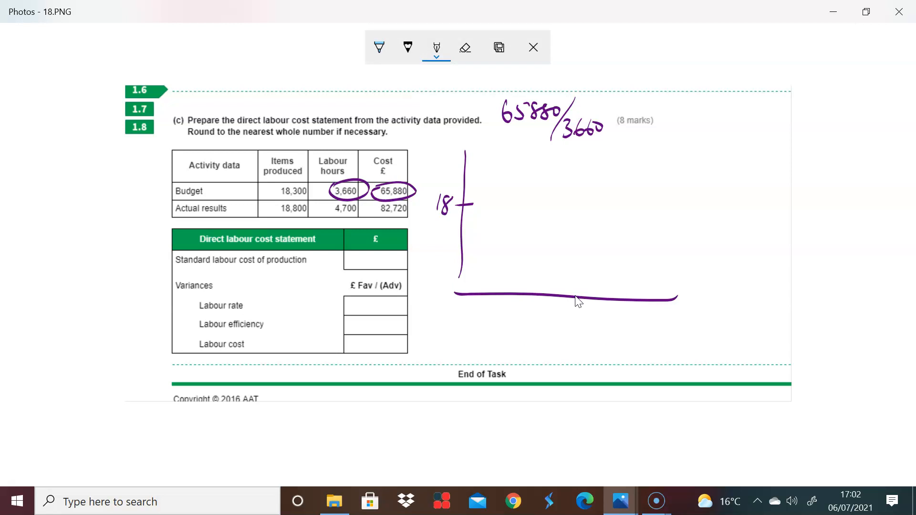
left_click_drag(278, 191, 313, 191)
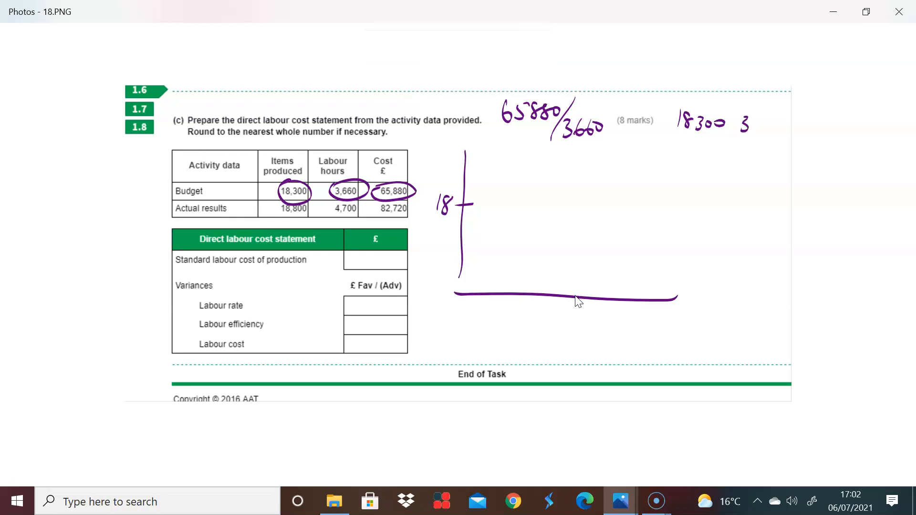
type("-3660")
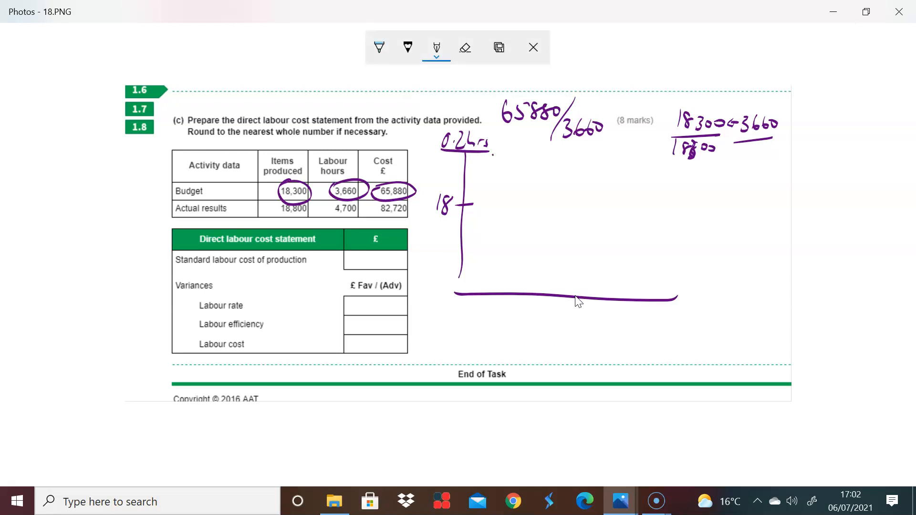
Step: Enter 67,680 standard labour cost, mark 3,760 and 4,700 hours on the graph, and write 16,920 efficiency variance
left_click_drag(219, 272, 286, 271)
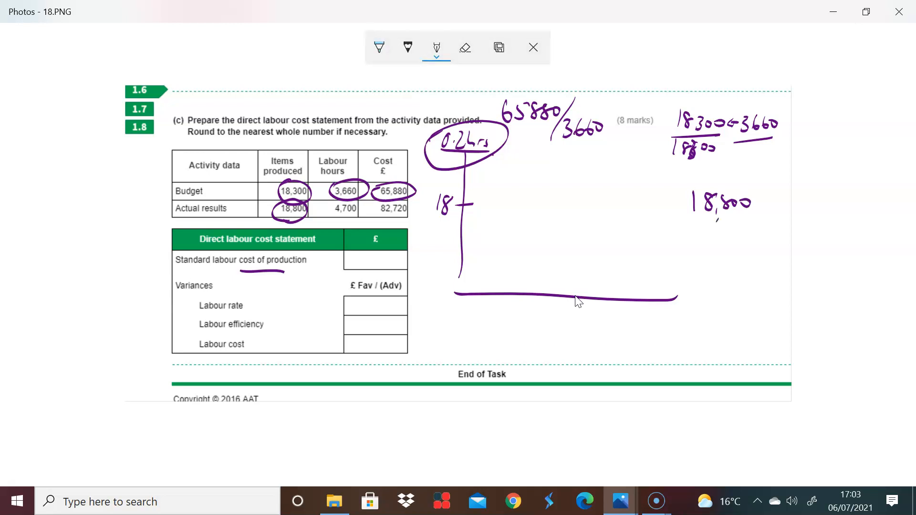
left_click_drag(711, 228, 754, 234)
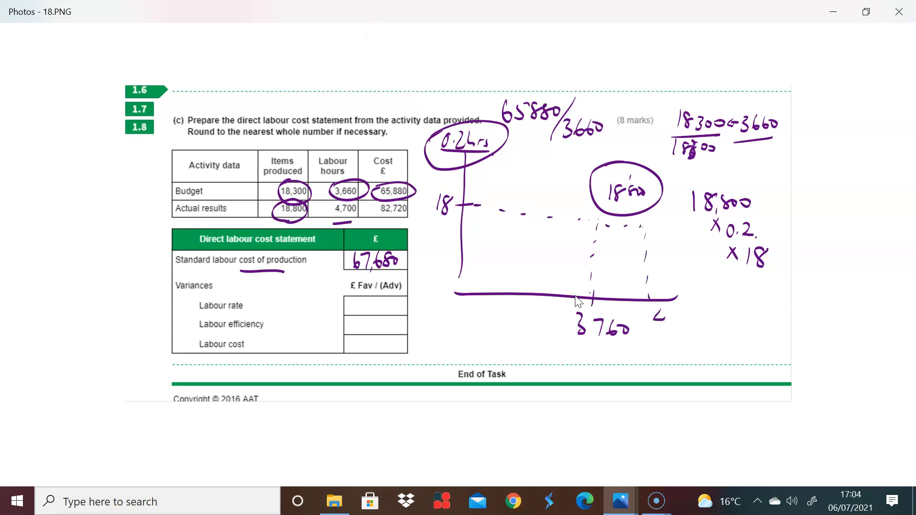
left_click_drag(655, 319, 702, 328)
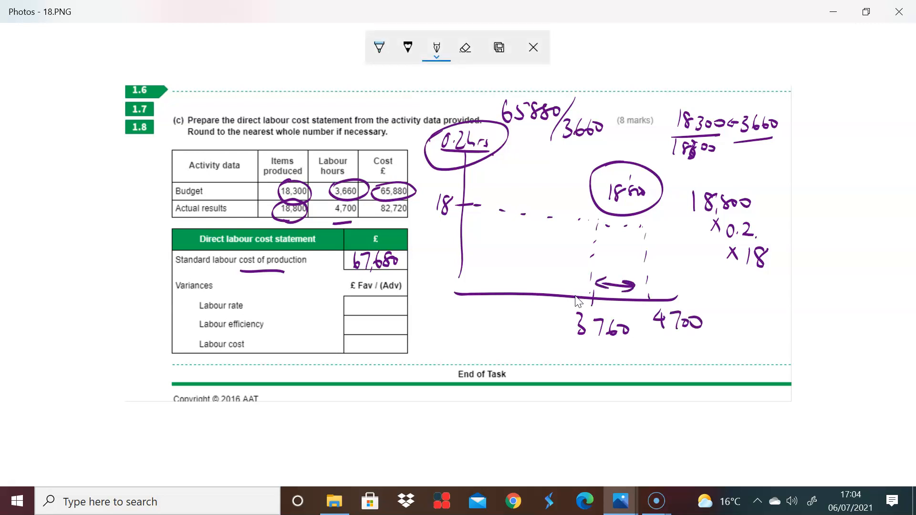
left_click_drag(275, 325, 298, 325)
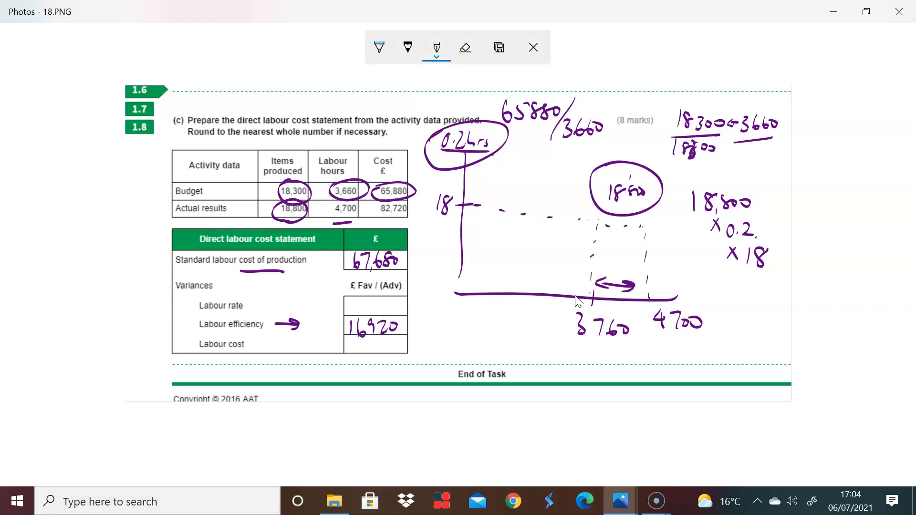
Step: Circle the standard rate of 18 and work 18 × 4,700 = 84,600 against 82,720
left_click_drag(447, 210, 447, 199)
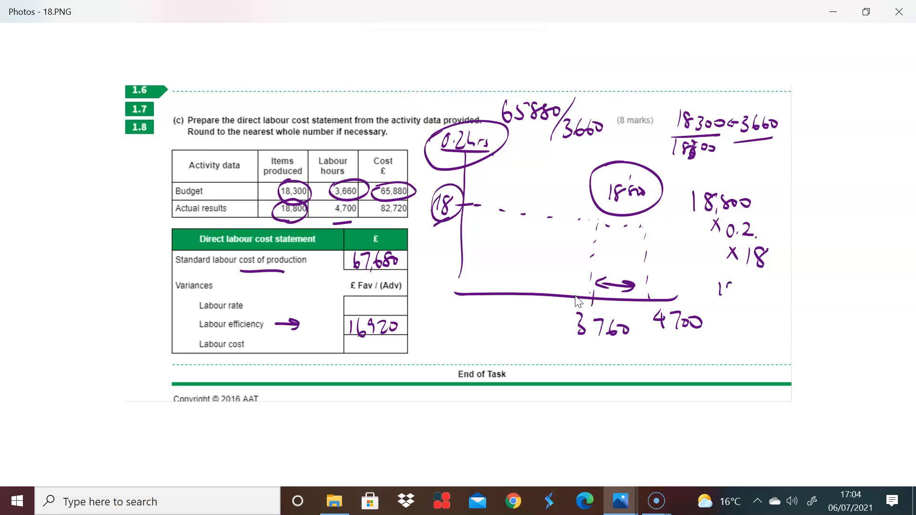
type("18x4700")
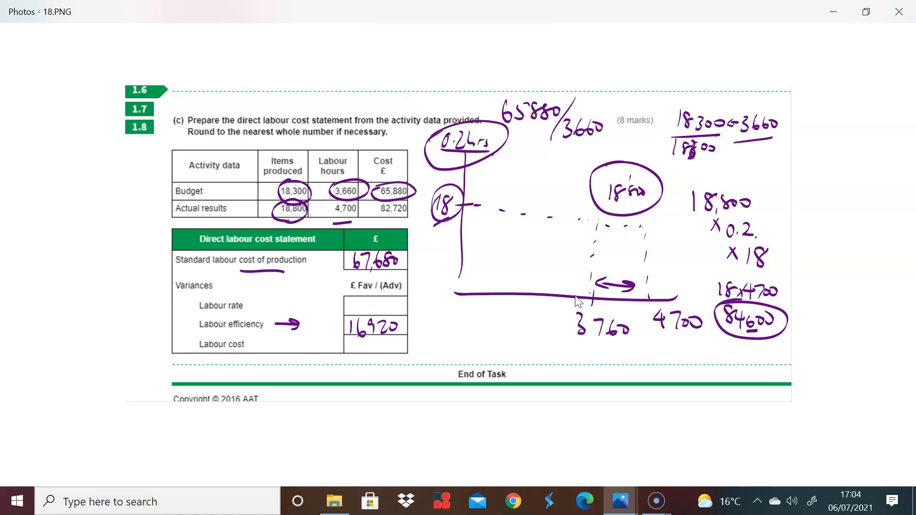
left_click(436, 47)
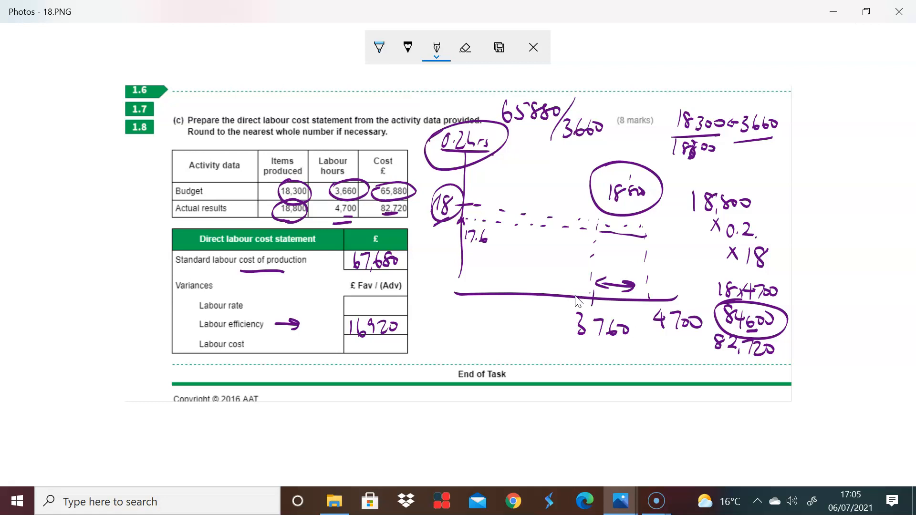
Step: Enter 1,880 F as the labour rate variance, mark 16,920 adverse, and note 1,880 below the graph
left_click_drag(353, 306, 371, 304)
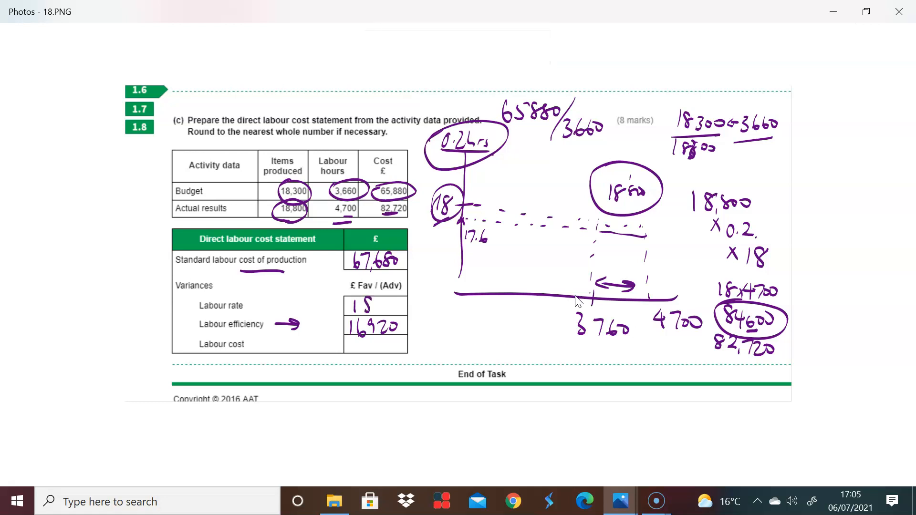
type("1880 F")
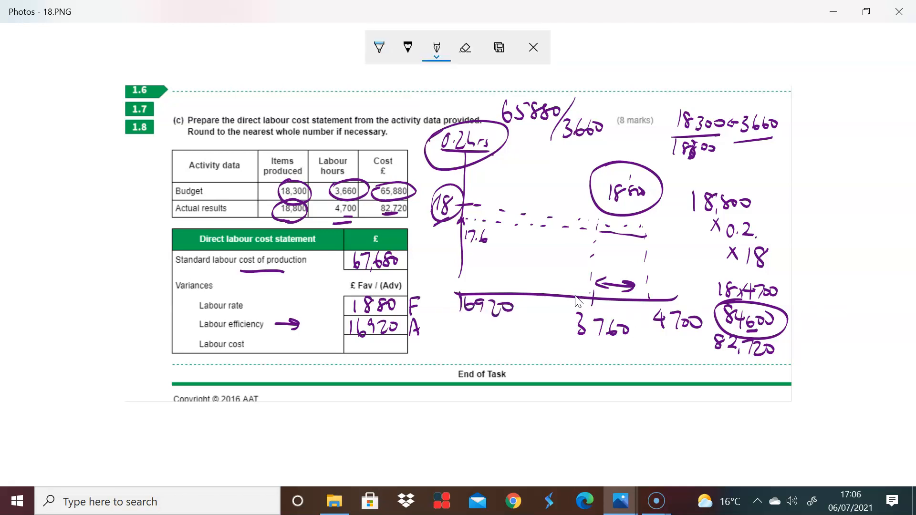
left_click_drag(462, 325, 512, 339)
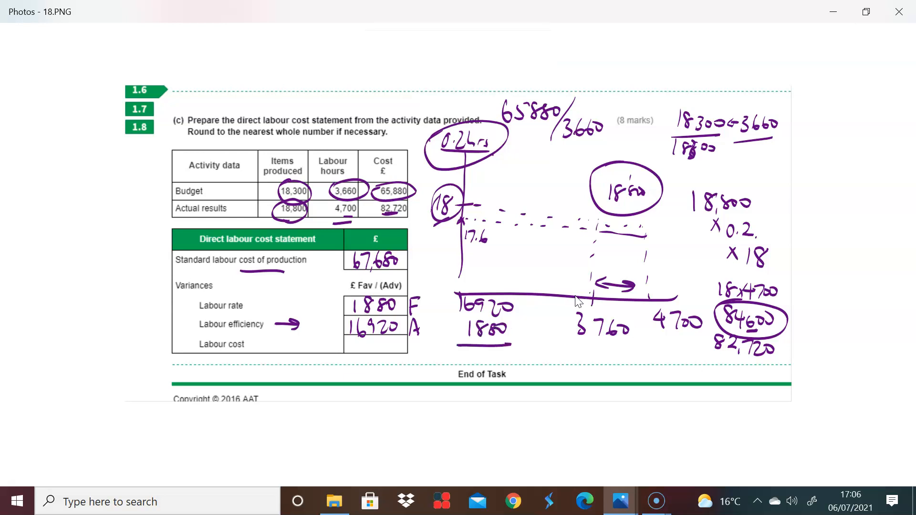